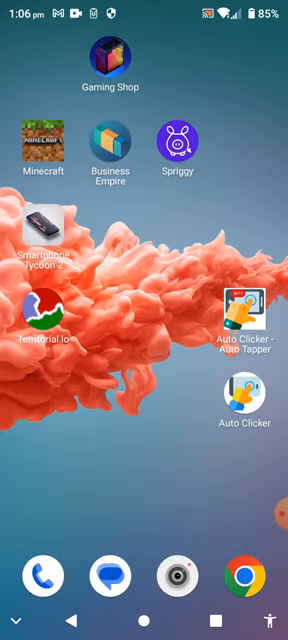
Step: Launch the Business Empire game from its Android home screen icon
{"action": "left_click", "coordinate": [238, 390]}
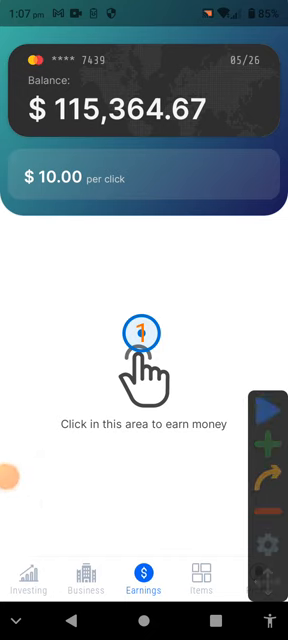
Step: Auto-tap the earn area to lift the balance from about $115,365 past $122,800
{"action": "left_click", "coordinate": [144, 350]}
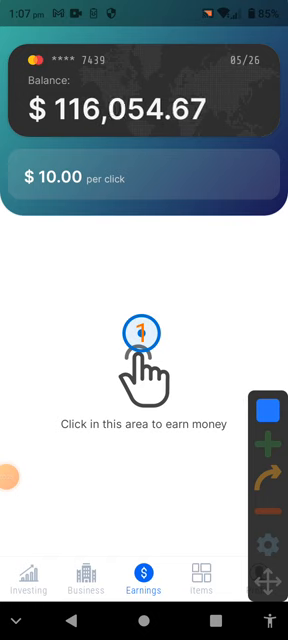
{"action": "left_click", "coordinate": [144, 340]}
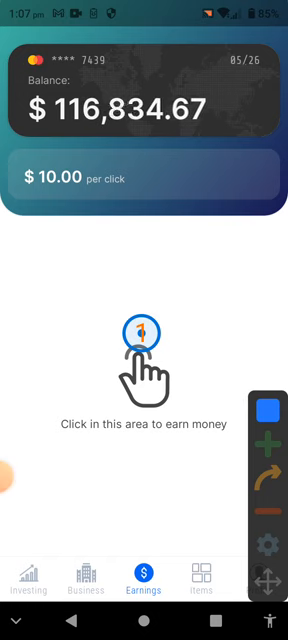
{"action": "left_click", "coordinate": [143, 335]}
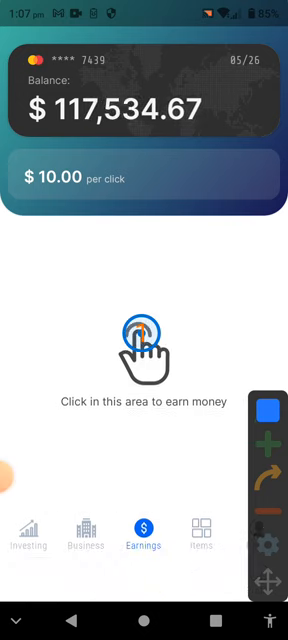
{"action": "left_click", "coordinate": [143, 340]}
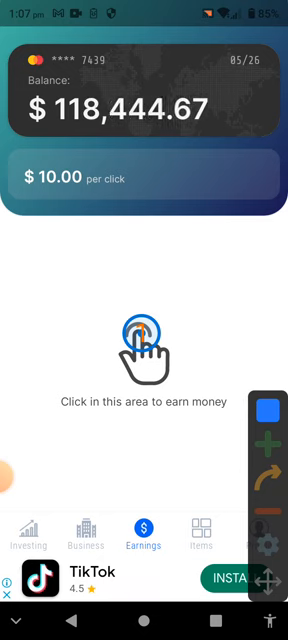
{"action": "left_click", "coordinate": [144, 340]}
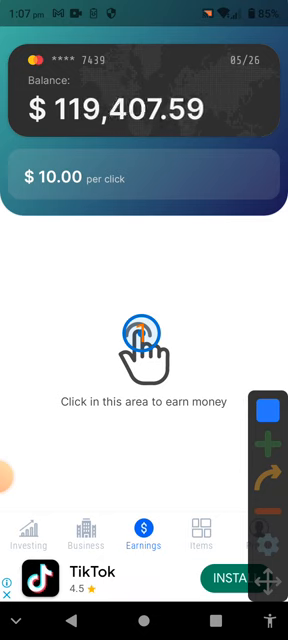
{"action": "left_click", "coordinate": [143, 345]}
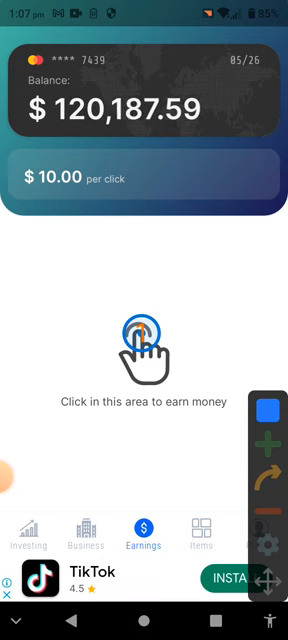
{"action": "left_click", "coordinate": [144, 340]}
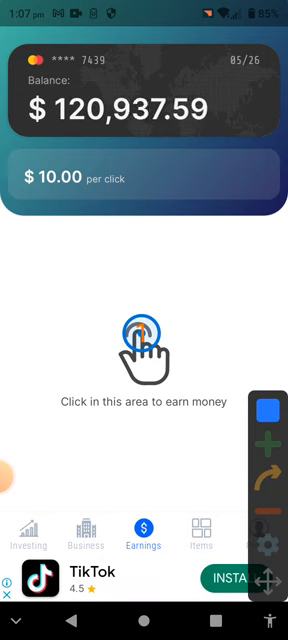
{"action": "left_click", "coordinate": [144, 340]}
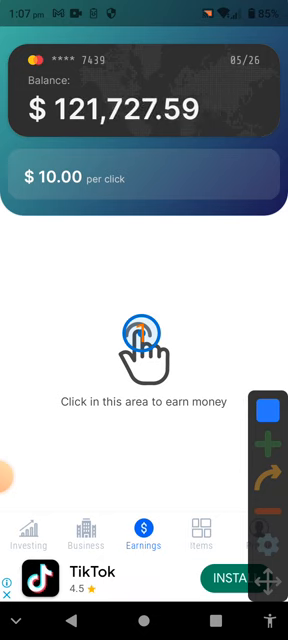
{"action": "left_click", "coordinate": [144, 340]}
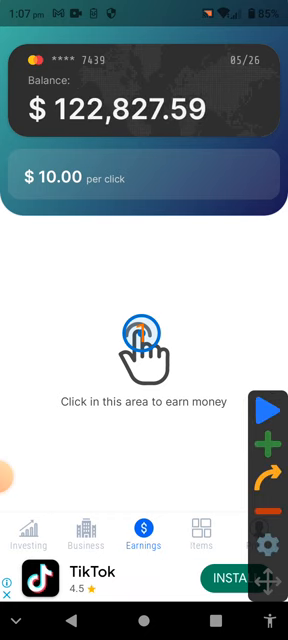
{"action": "left_click", "coordinate": [33, 538]}
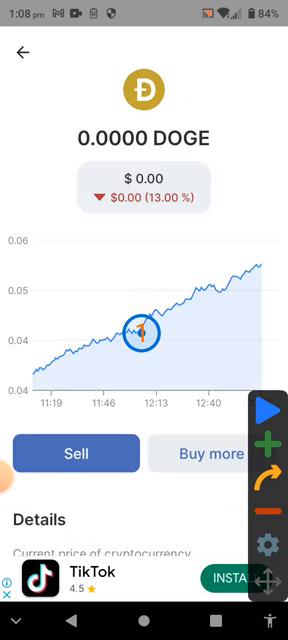
Step: Leave the Dogecoin page for the crypto list, then view the Business overview
{"action": "left_click", "coordinate": [85, 453]}
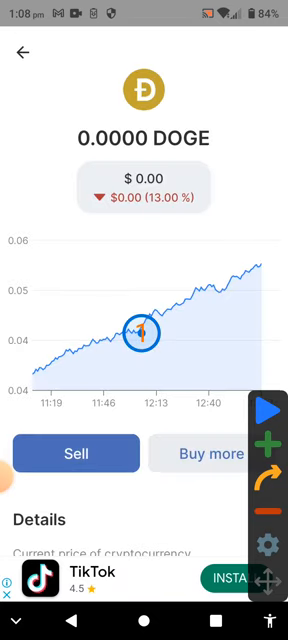
{"action": "left_click", "coordinate": [22, 54]}
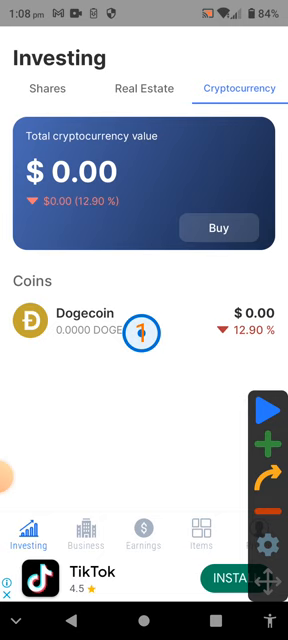
{"action": "left_click", "coordinate": [85, 535]}
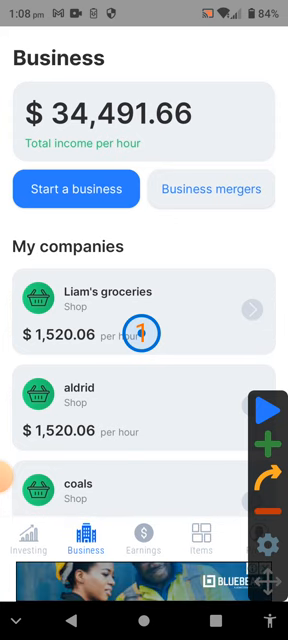
Step: View the profile's $3.4M fortune and $258.0k balance, then the stock market listings
{"action": "left_click", "coordinate": [260, 540]}
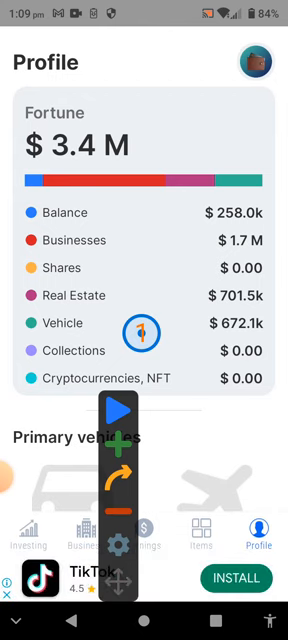
{"action": "left_click", "coordinate": [29, 531]}
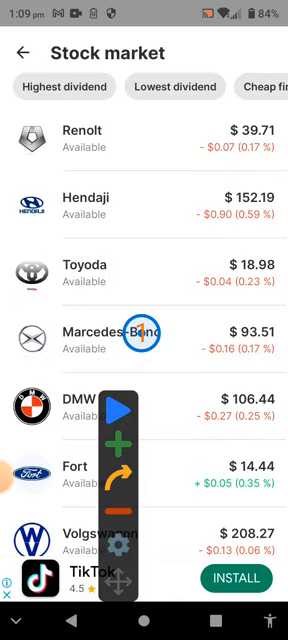
Step: Scroll the stock list after investing about $258.7k in shares, then return to earnings
{"action": "scroll", "scroll_direction": "down", "scroll_amount": 3}
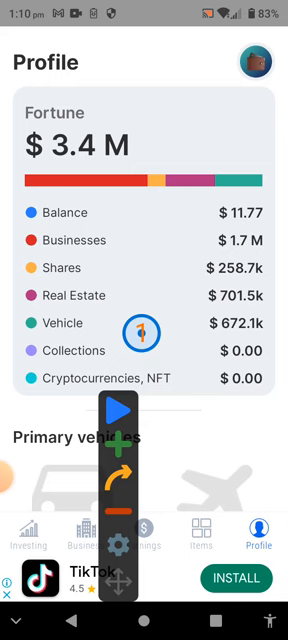
{"action": "left_click", "coordinate": [75, 544]}
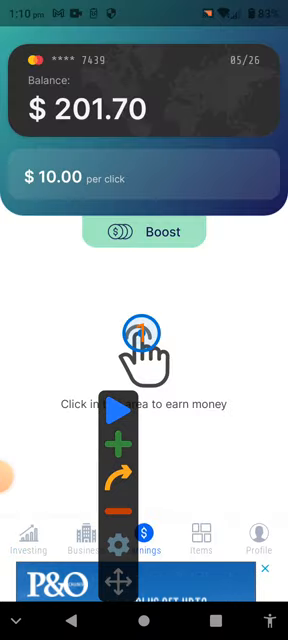
Step: Activate the per-click boost and tap until the balance reaches $68,338.65
{"action": "left_click", "coordinate": [144, 231]}
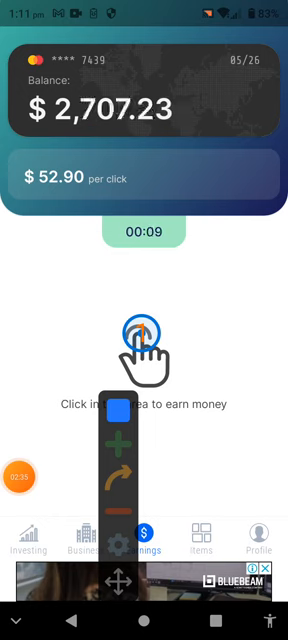
{"action": "left_click", "coordinate": [140, 333]}
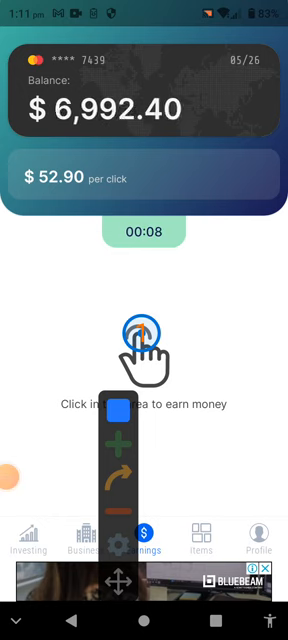
{"action": "left_click", "coordinate": [143, 330]}
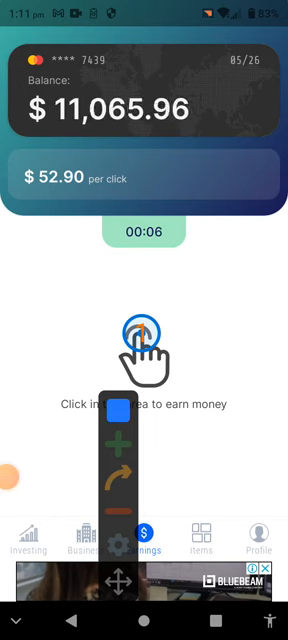
{"action": "left_click", "coordinate": [144, 335]}
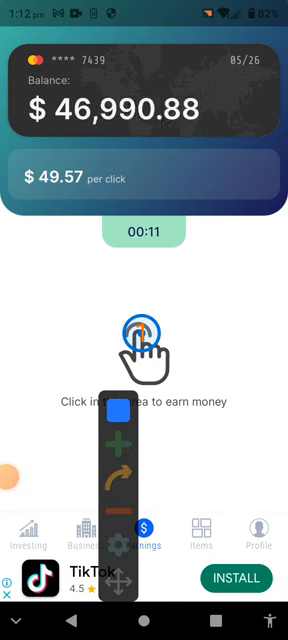
{"action": "left_click", "coordinate": [144, 335]}
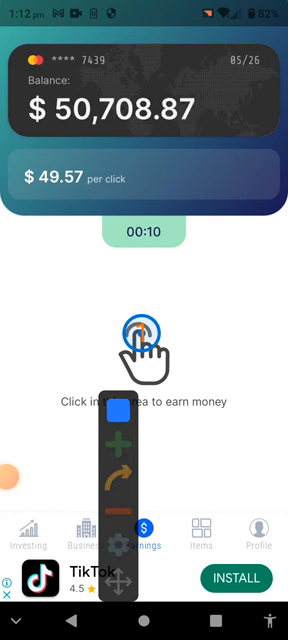
{"action": "left_click", "coordinate": [144, 340]}
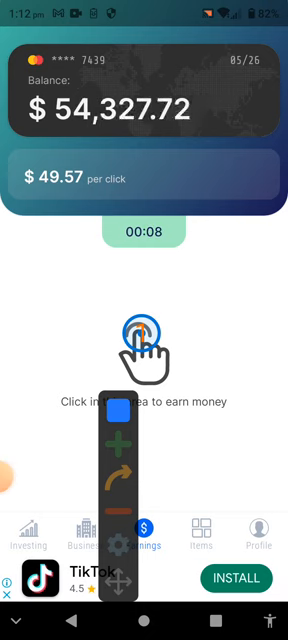
{"action": "left_click", "coordinate": [144, 330]}
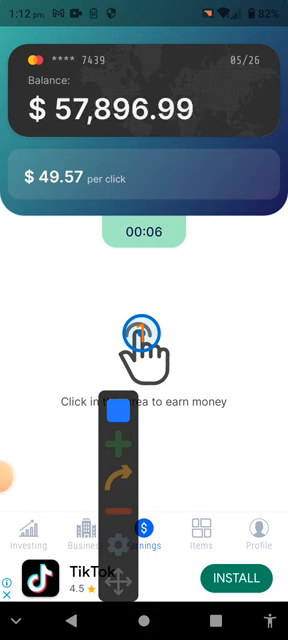
{"action": "left_click", "coordinate": [144, 333]}
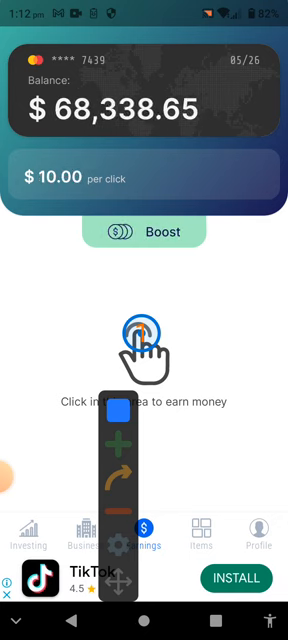
Step: Activate the $57.28-per-click boost and tap until the balance passes $107,000
{"action": "left_click", "coordinate": [144, 332]}
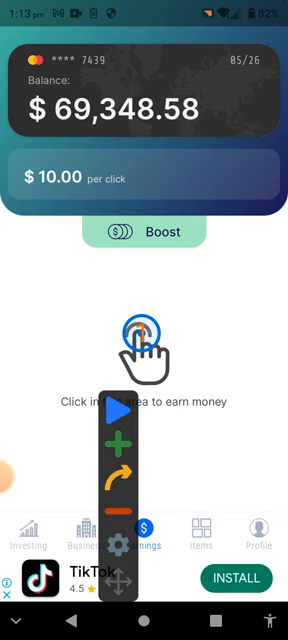
{"action": "left_click", "coordinate": [144, 232]}
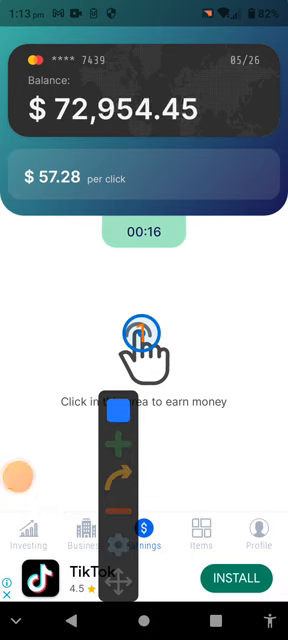
{"action": "left_click", "coordinate": [144, 337]}
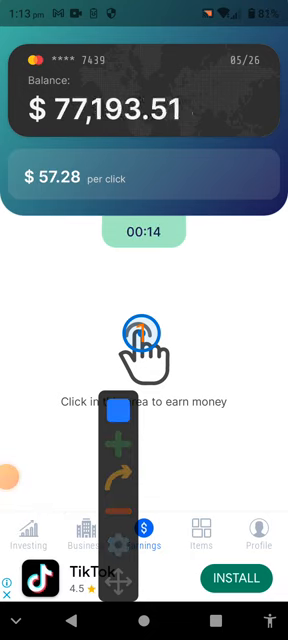
{"action": "left_click", "coordinate": [144, 330]}
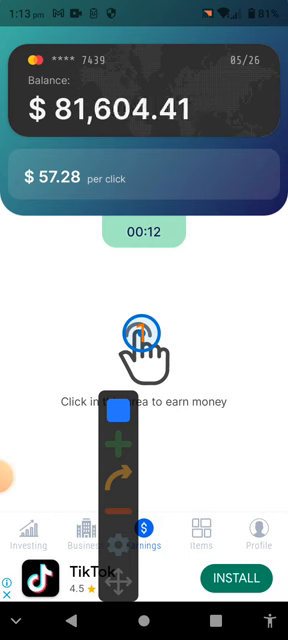
{"action": "left_click", "coordinate": [144, 340]}
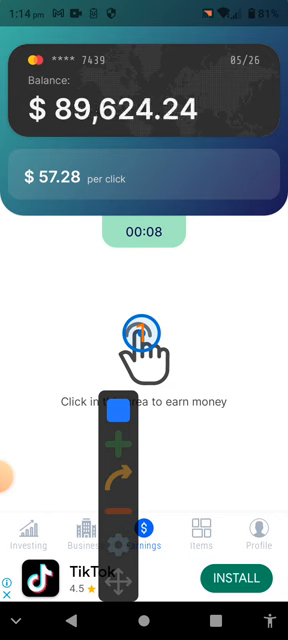
{"action": "left_click", "coordinate": [144, 330]}
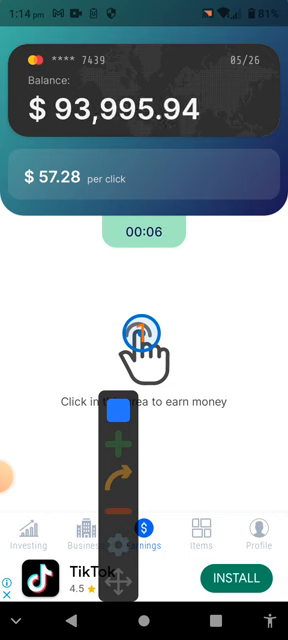
{"action": "left_click", "coordinate": [144, 330]}
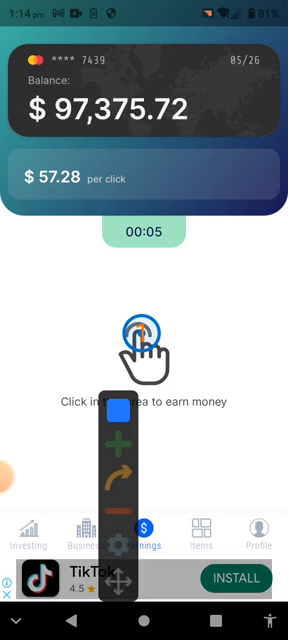
{"action": "left_click", "coordinate": [144, 330]}
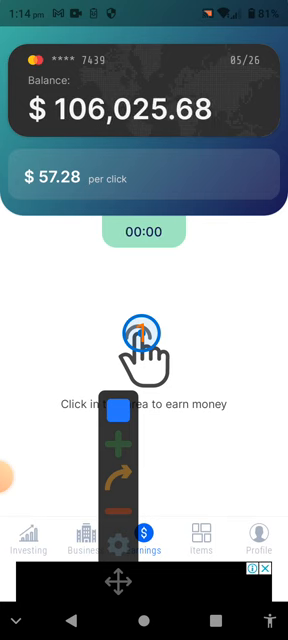
{"action": "left_click", "coordinate": [144, 330]}
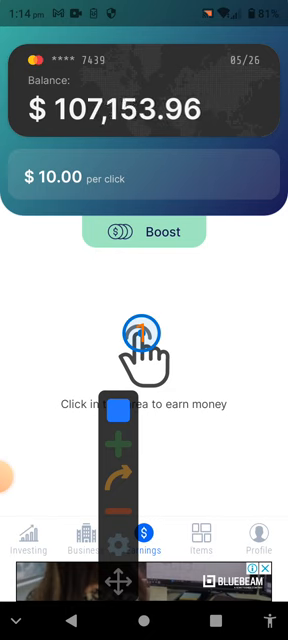
{"action": "left_click", "coordinate": [144, 334]}
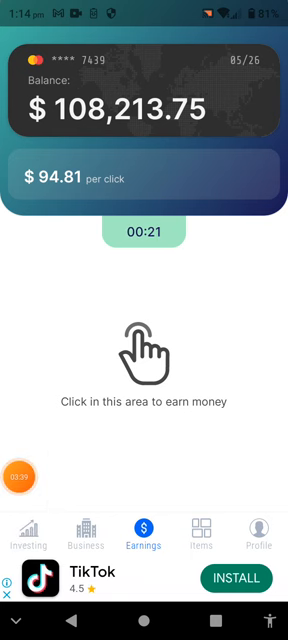
Step: Tap the earn area under the $94.81-per-click boost, reaching about $122,436
{"action": "left_click", "coordinate": [144, 360]}
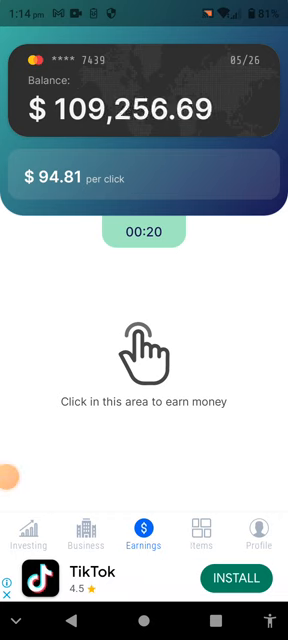
{"action": "left_click", "coordinate": [144, 360]}
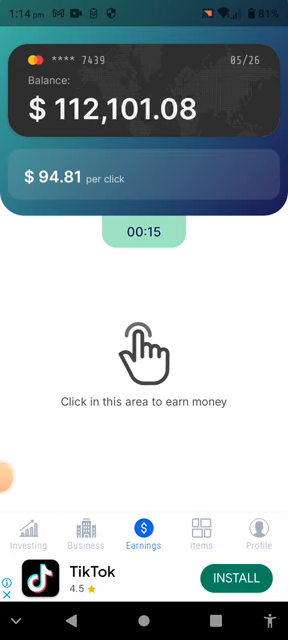
{"action": "left_click", "coordinate": [144, 360]}
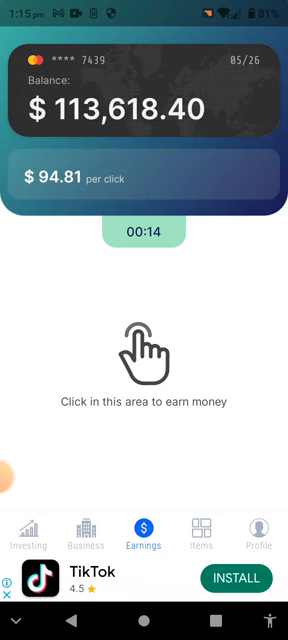
{"action": "left_click", "coordinate": [144, 360]}
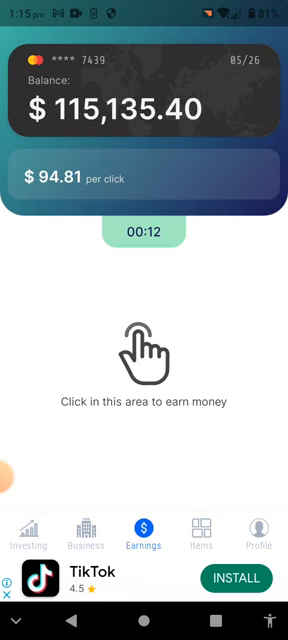
{"action": "left_click", "coordinate": [144, 360]}
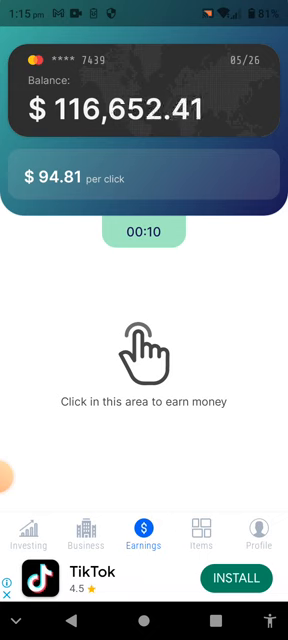
{"action": "left_click", "coordinate": [144, 360]}
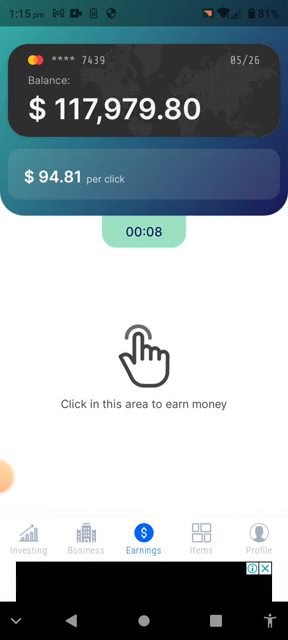
{"action": "left_click", "coordinate": [144, 360]}
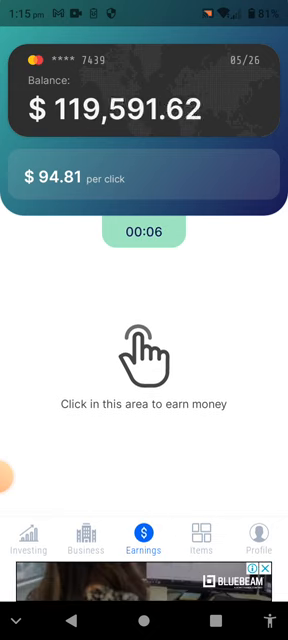
{"action": "left_click", "coordinate": [144, 360]}
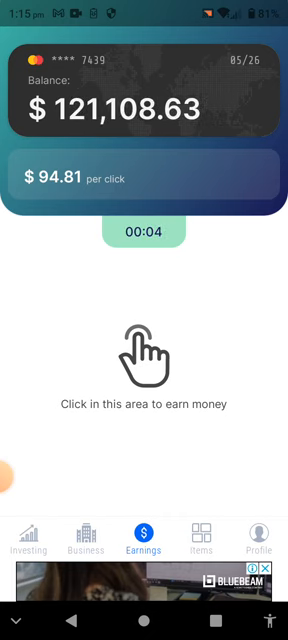
{"action": "left_click", "coordinate": [144, 360]}
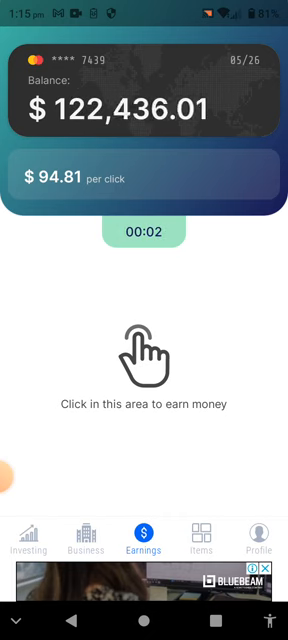